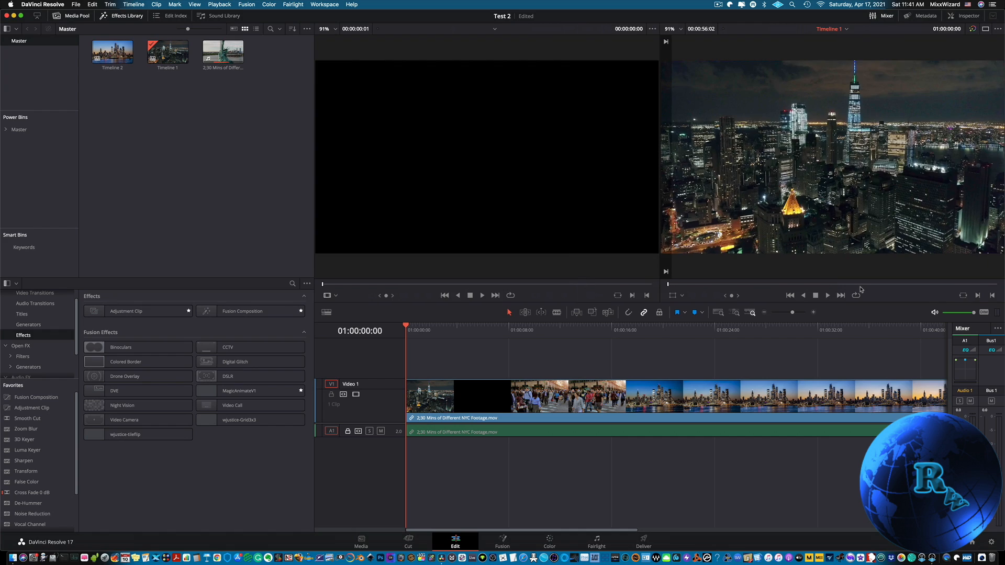
Step: Switch DaVinci Resolve from the Edit page of the NYC project to the Fairlight page
left_click(596, 543)
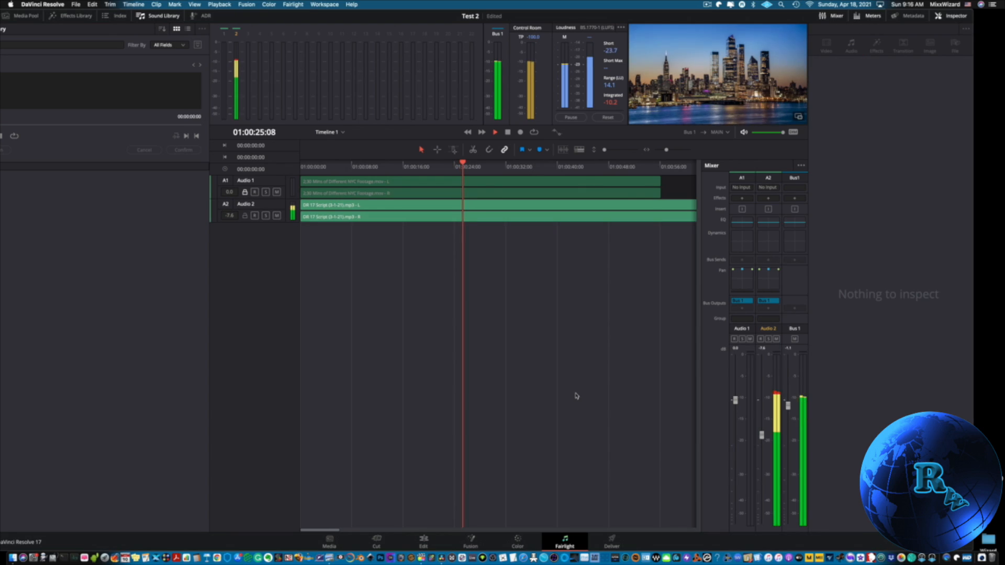
left_click(495, 131)
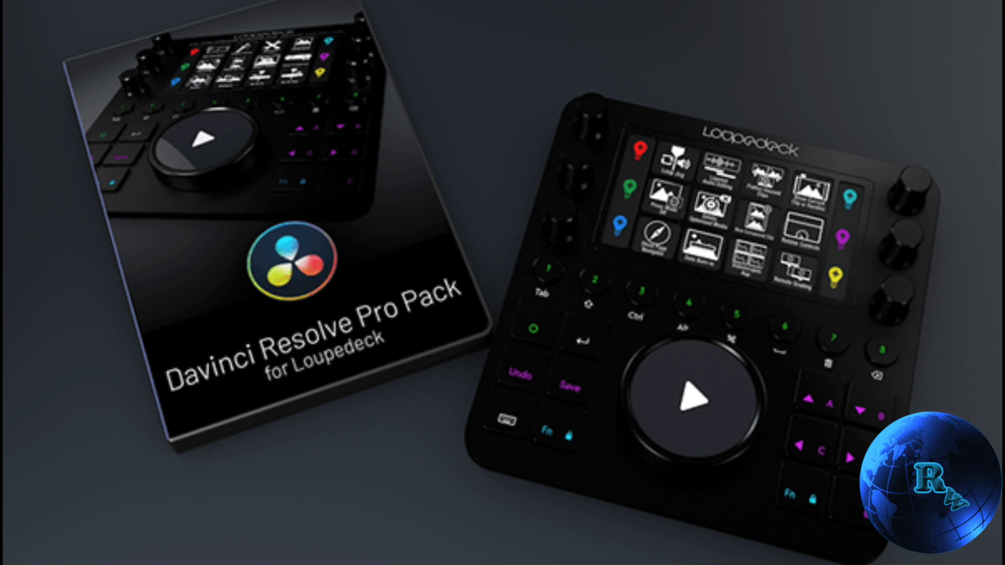
scroll("down", 3)
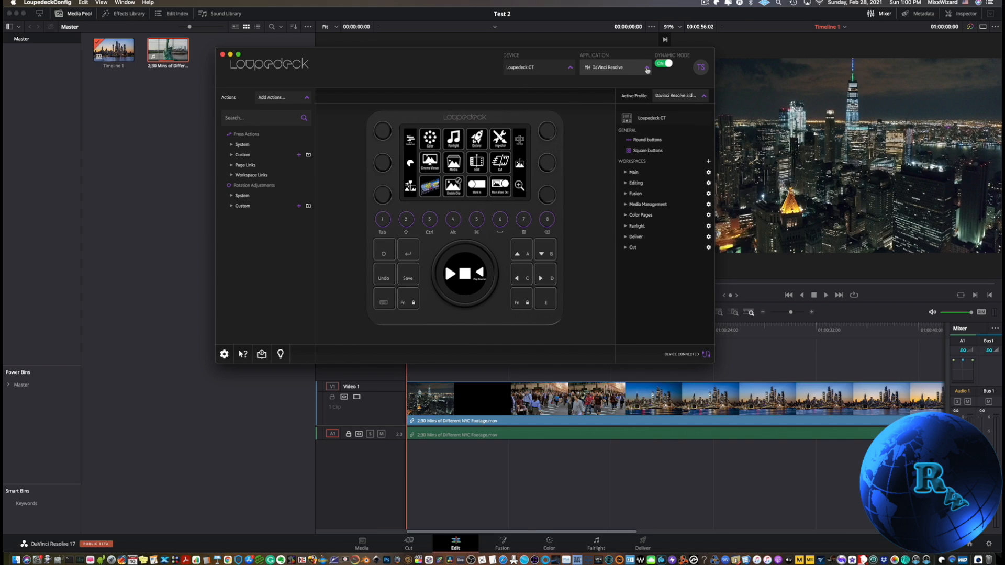
left_click(616, 68)
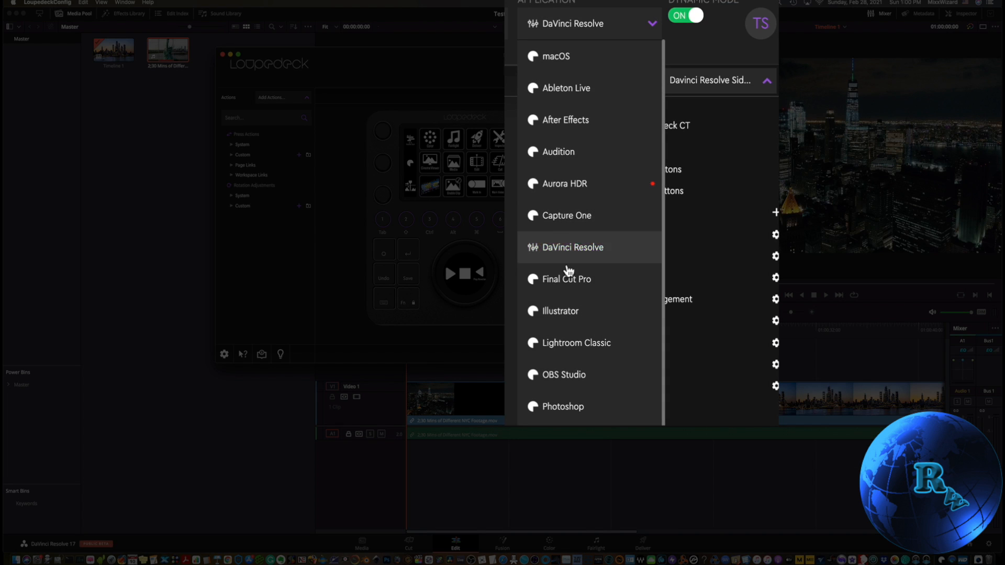
left_click(566, 246)
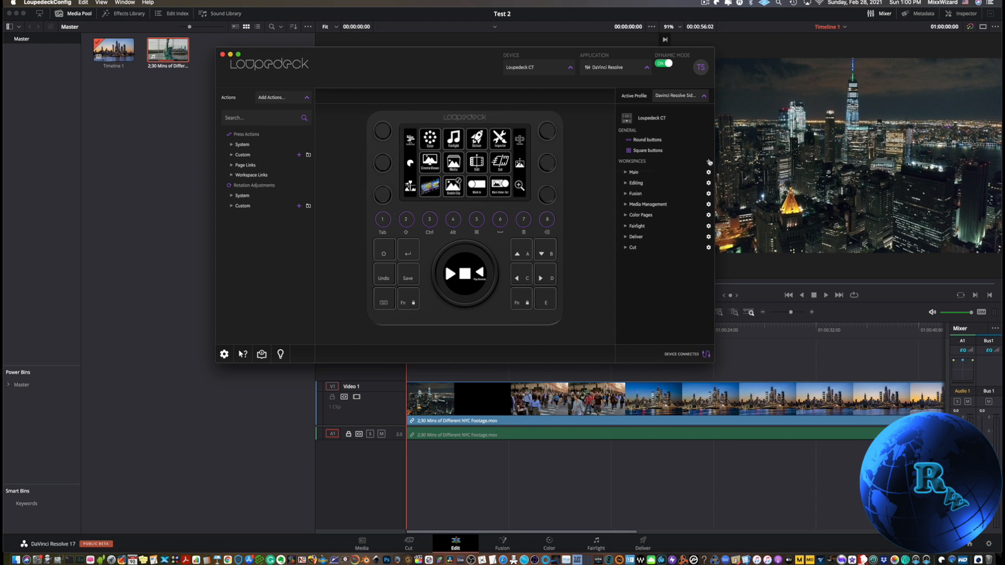
Step: Add and save a workspace named 'New Test' in the DaVinci Resolve profile
left_click(708, 162)
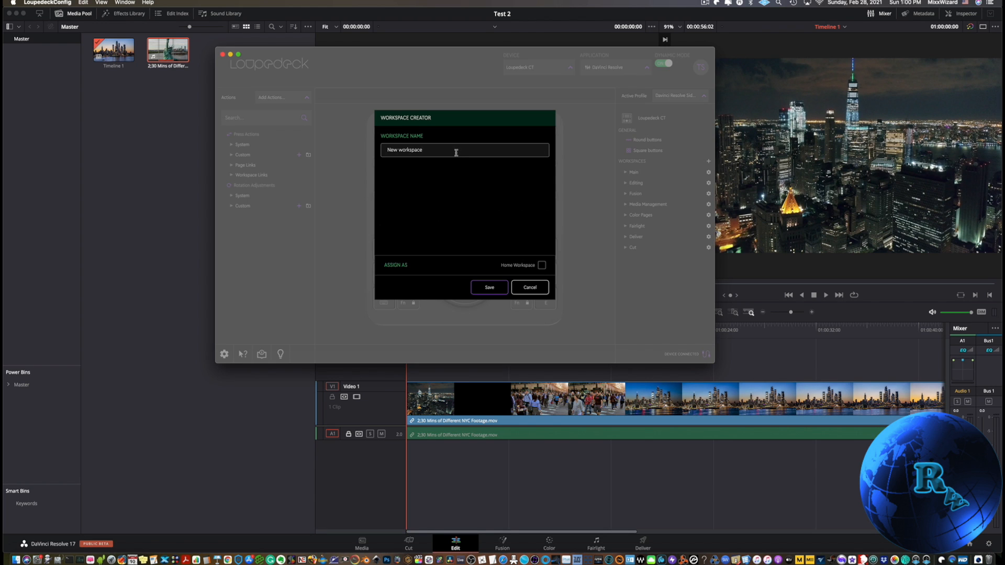
type("N")
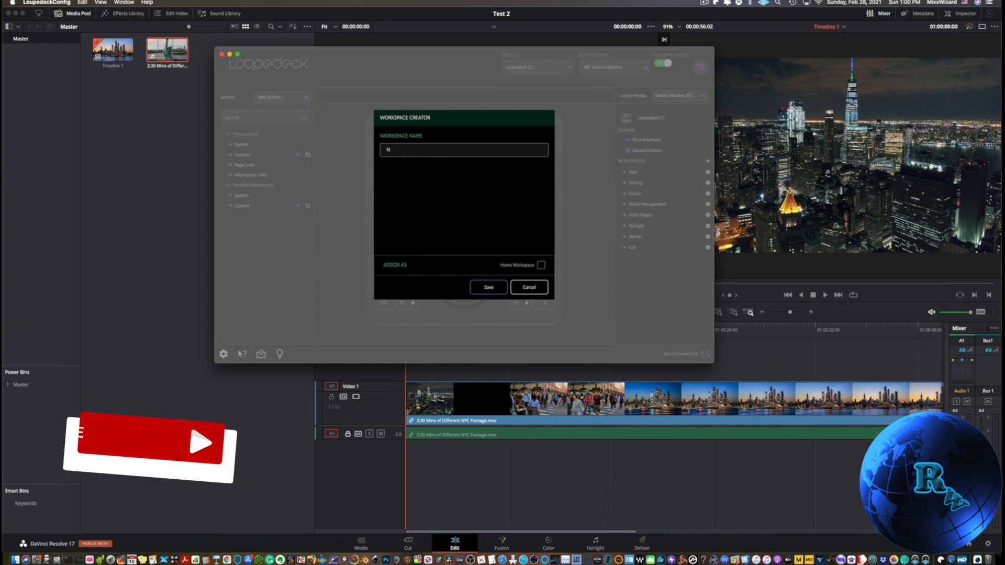
type("ew Test")
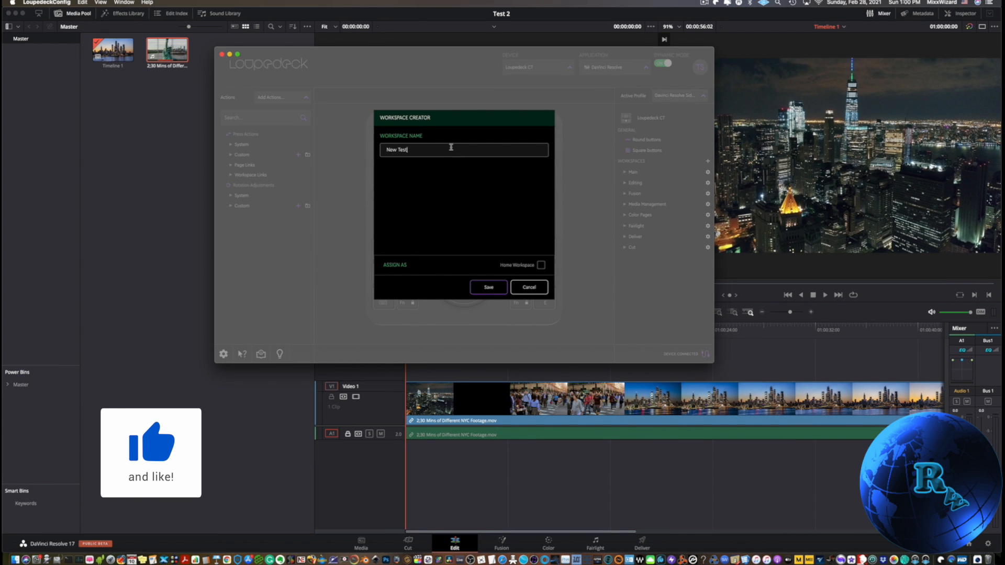
left_click(488, 288)
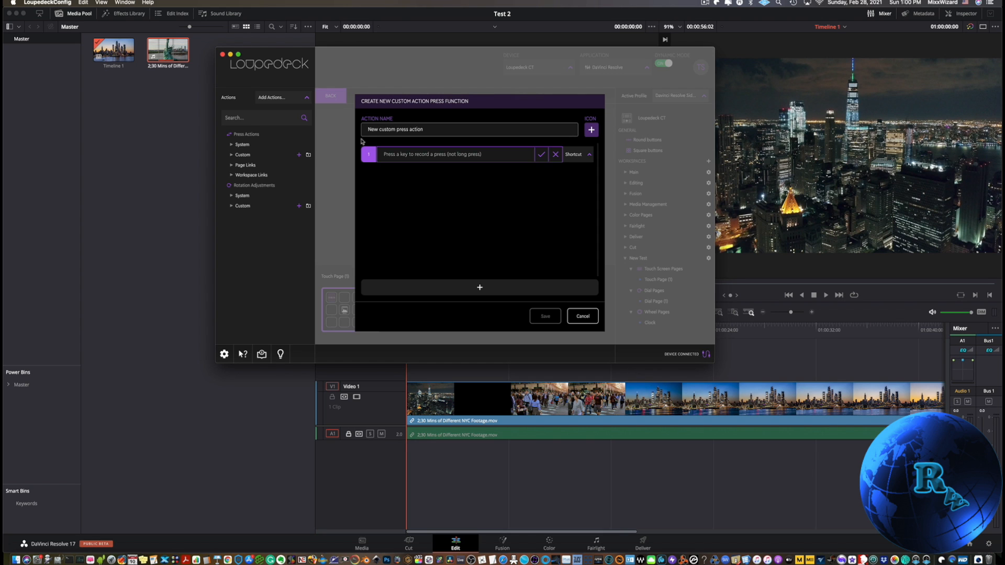
Step: Enter 'New folder' as the custom press action's name
type("New")
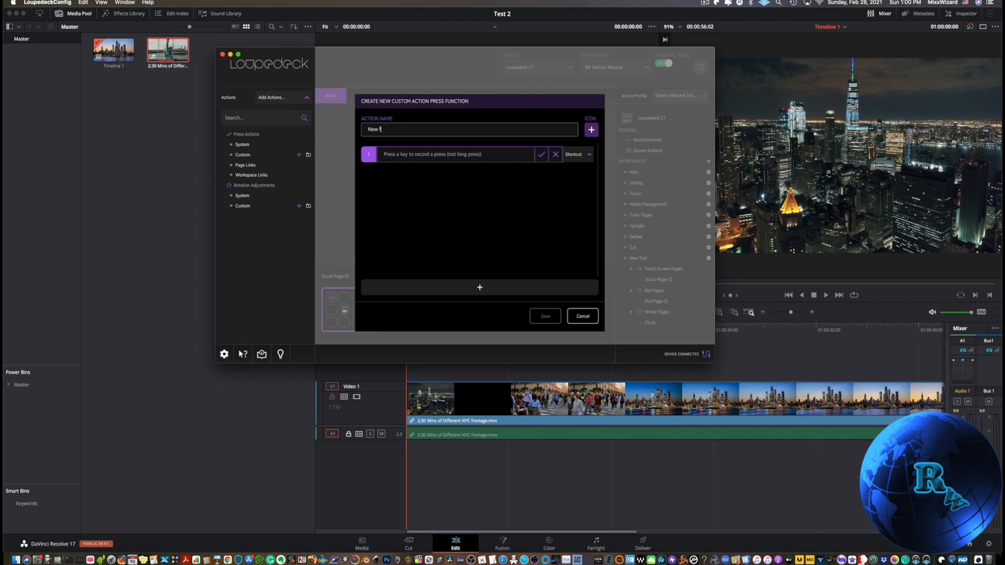
type("older")
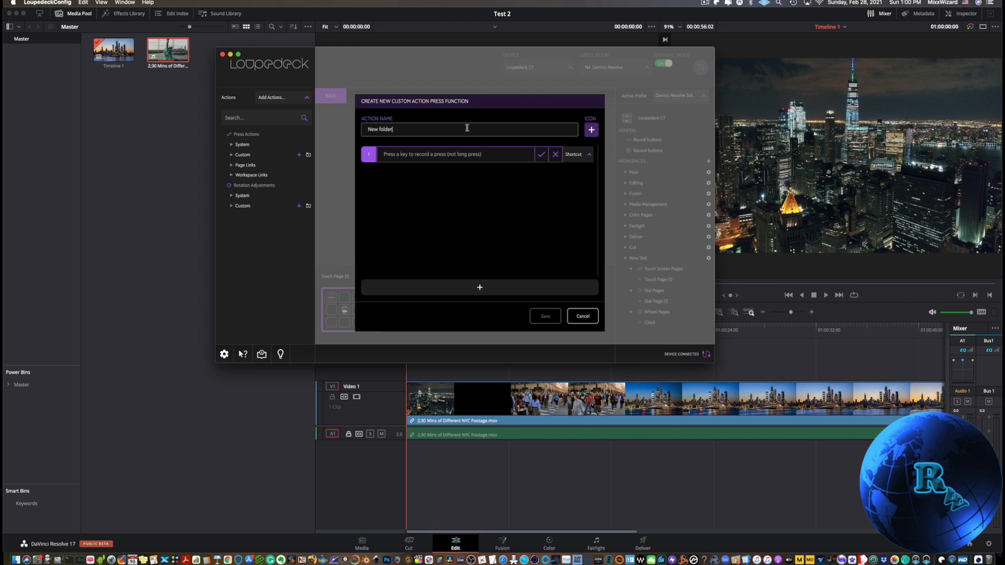
mouse_move(249, 131)
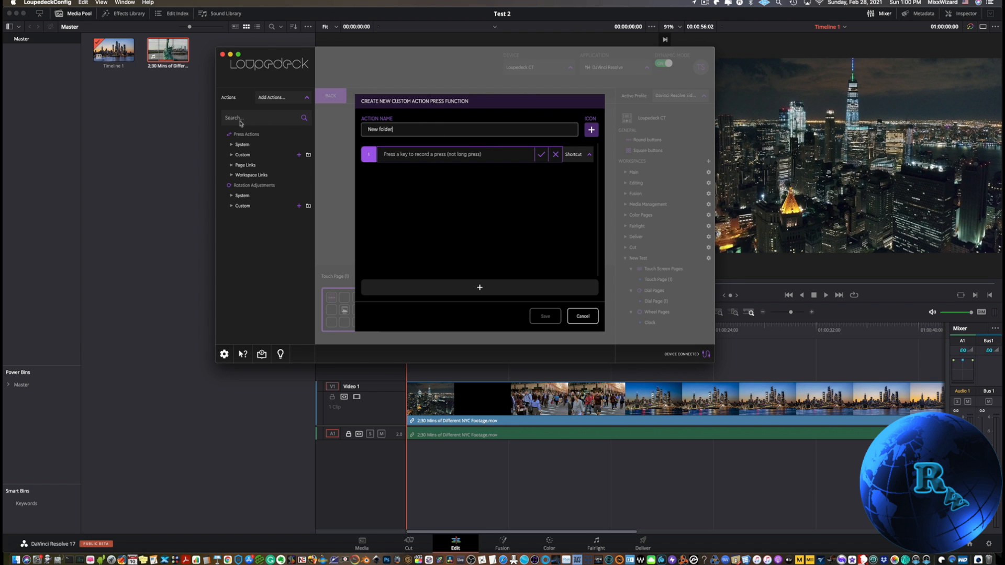
mouse_move(269, 194)
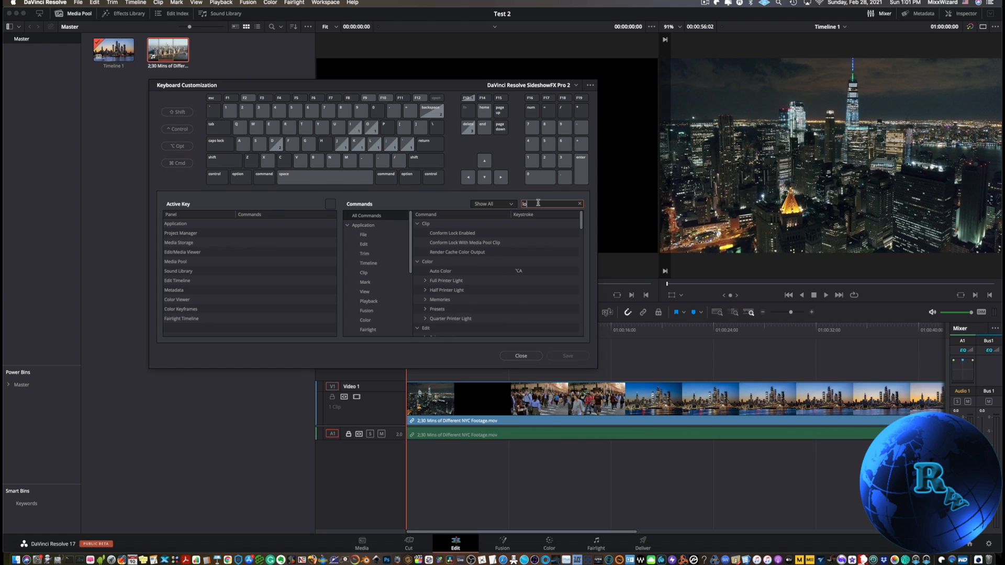
Step: Rename the custom action 'lock all' and bring up its icon editor
type("lock all")
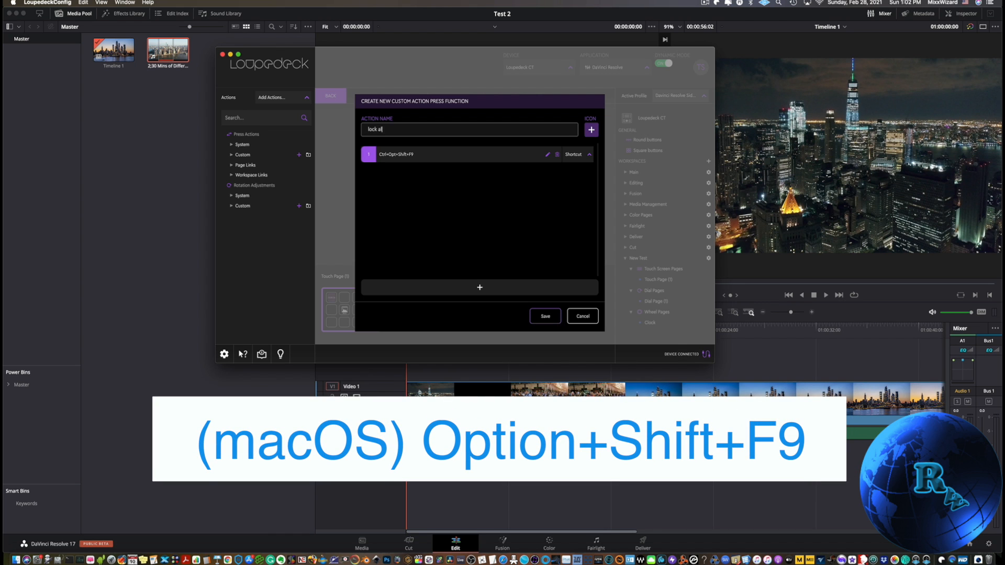
left_click(590, 130)
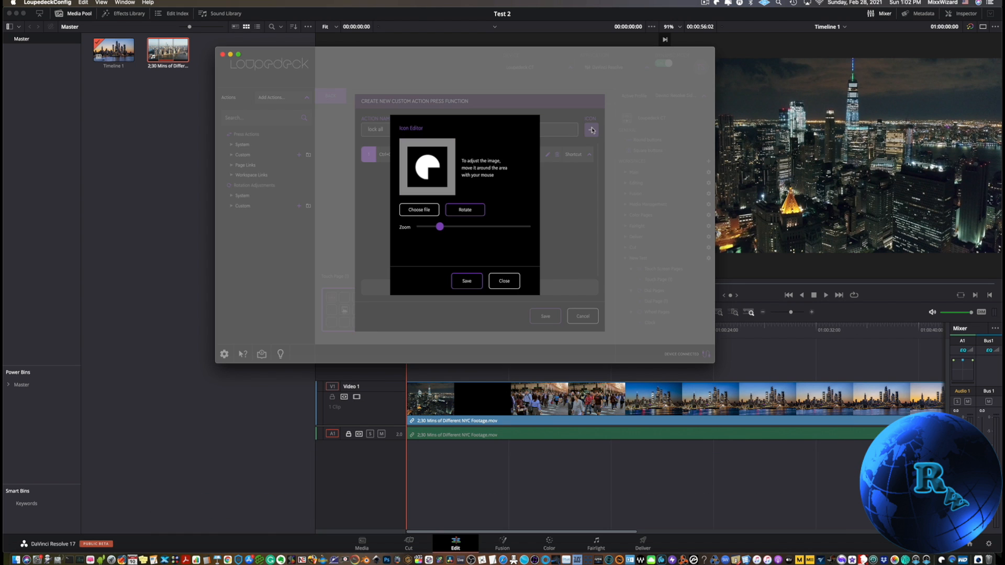
Step: Search files for 'lock' and set LockUnlock_A1.png as the action's icon
left_click(418, 209)
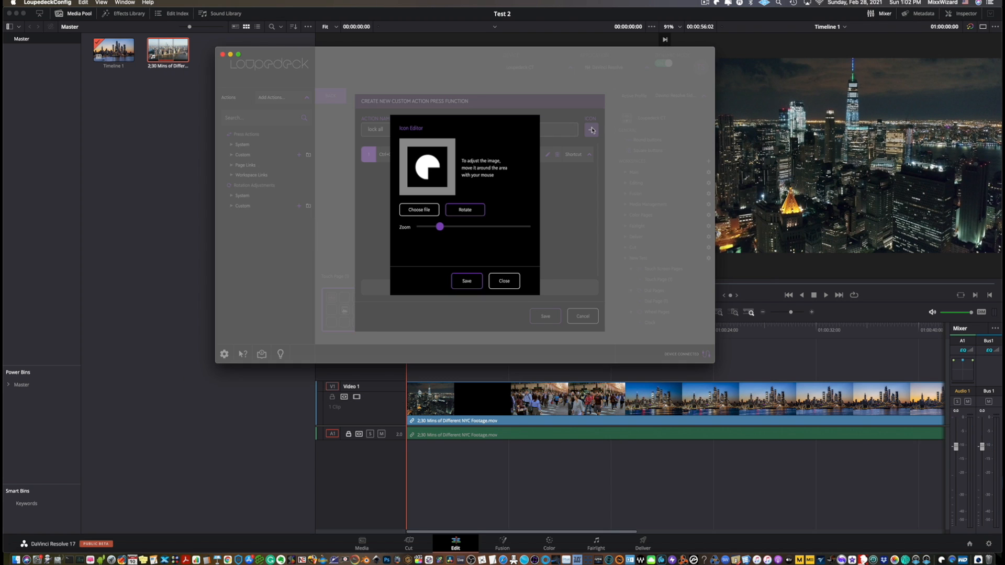
left_click(418, 210)
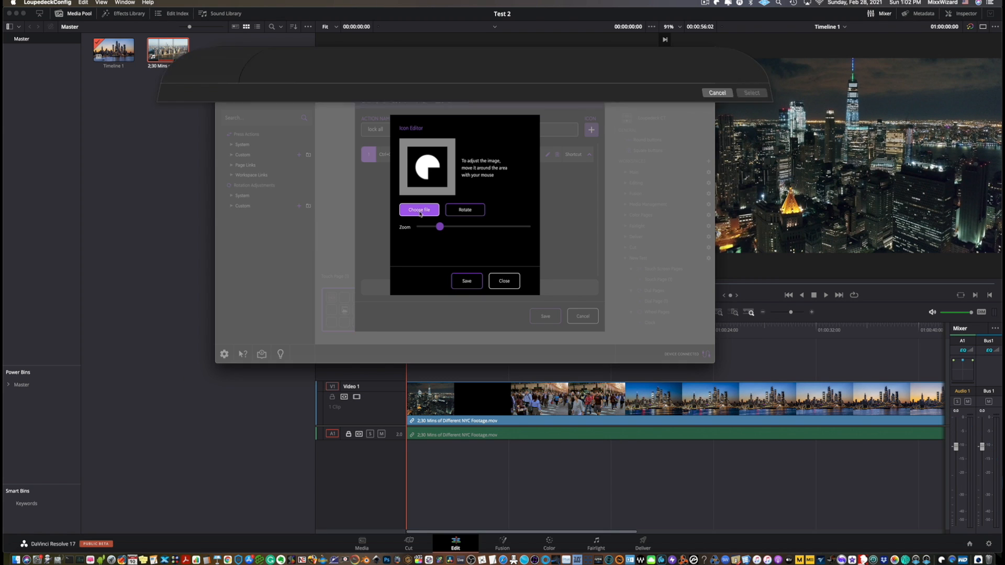
left_click(418, 210)
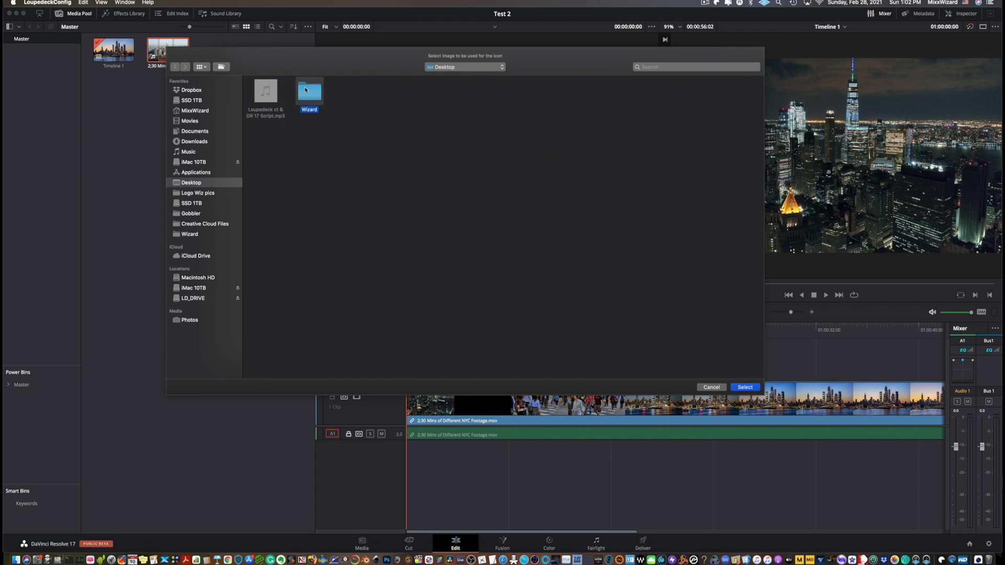
type("lock")
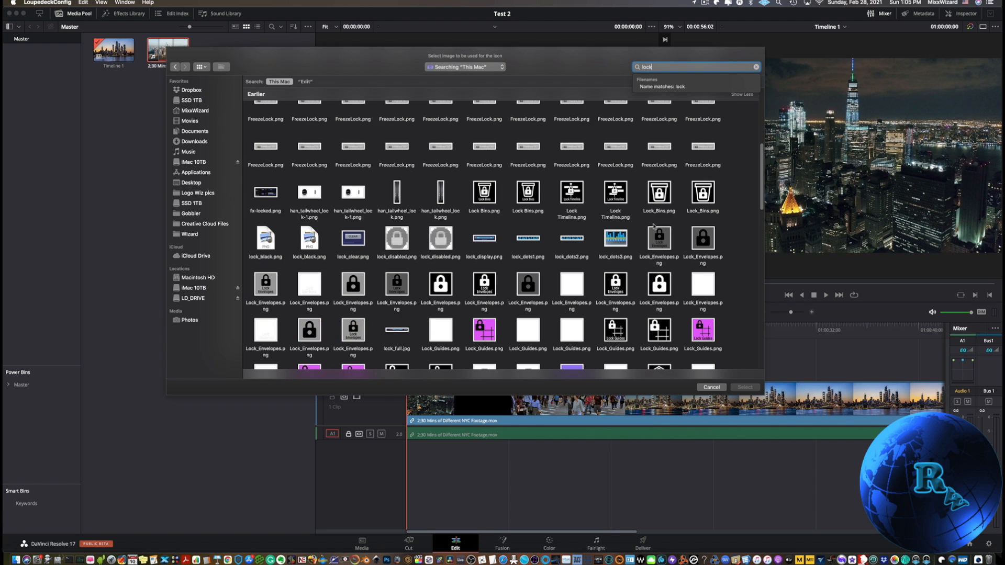
scroll("down", 3)
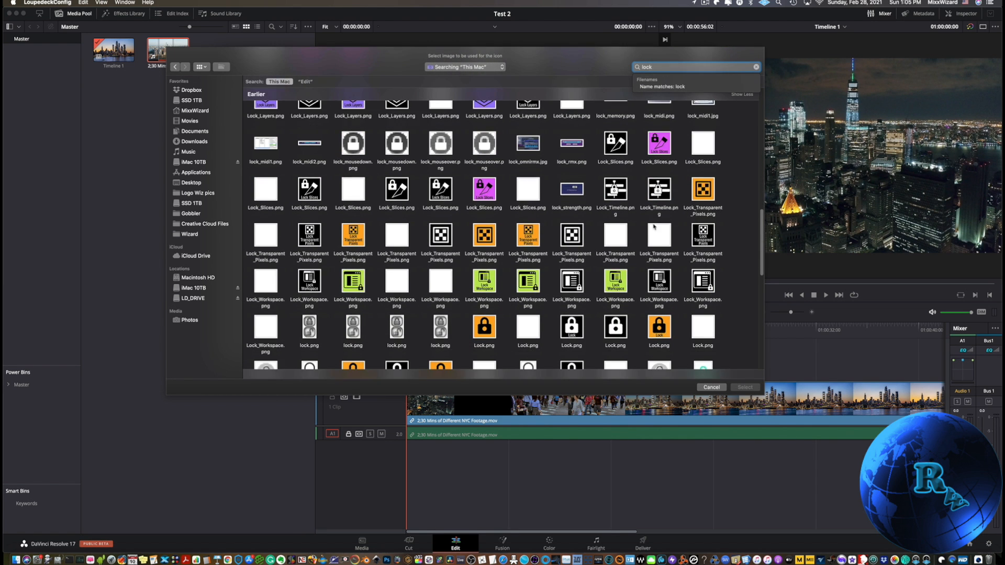
scroll("down", 3)
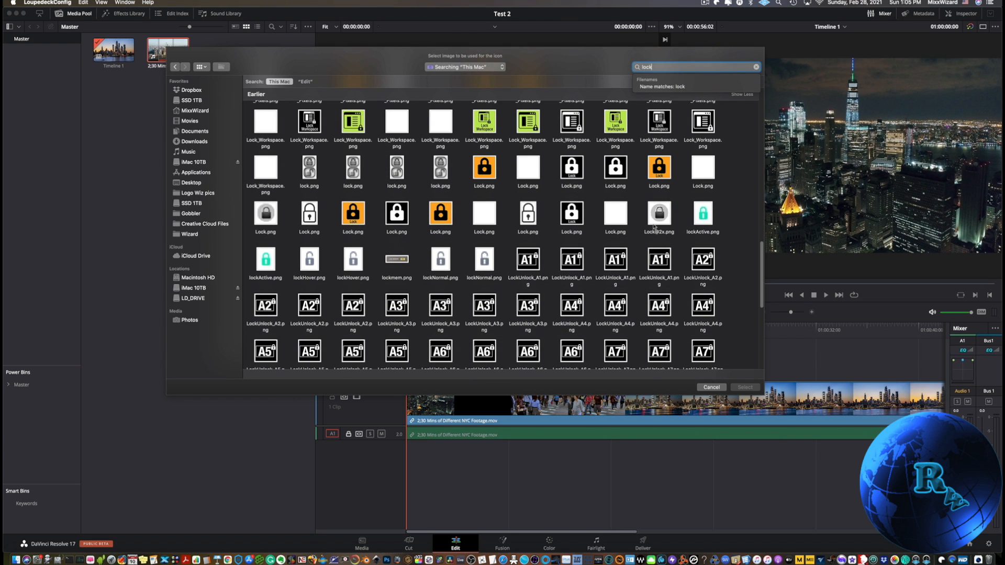
left_click(528, 260)
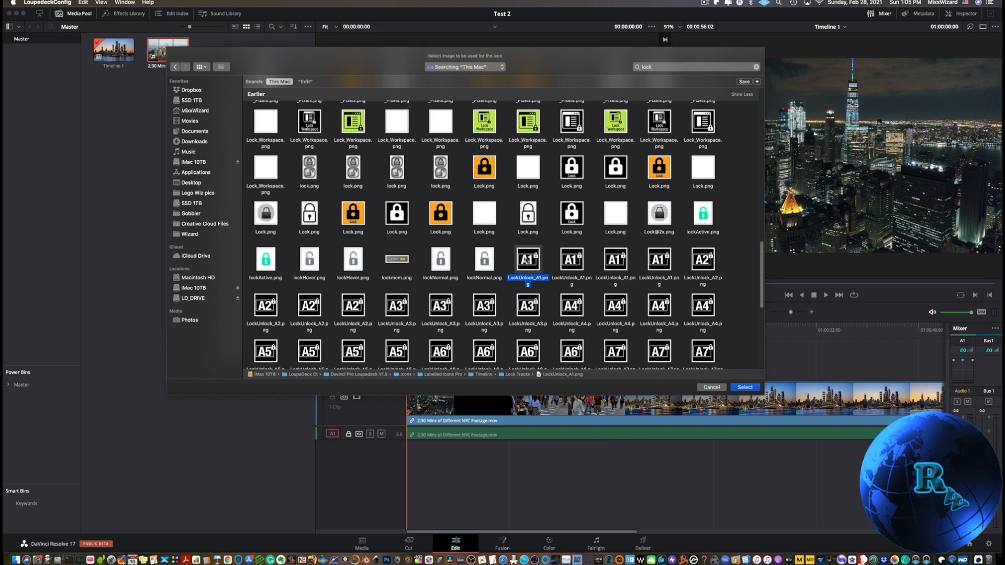
left_click(745, 388)
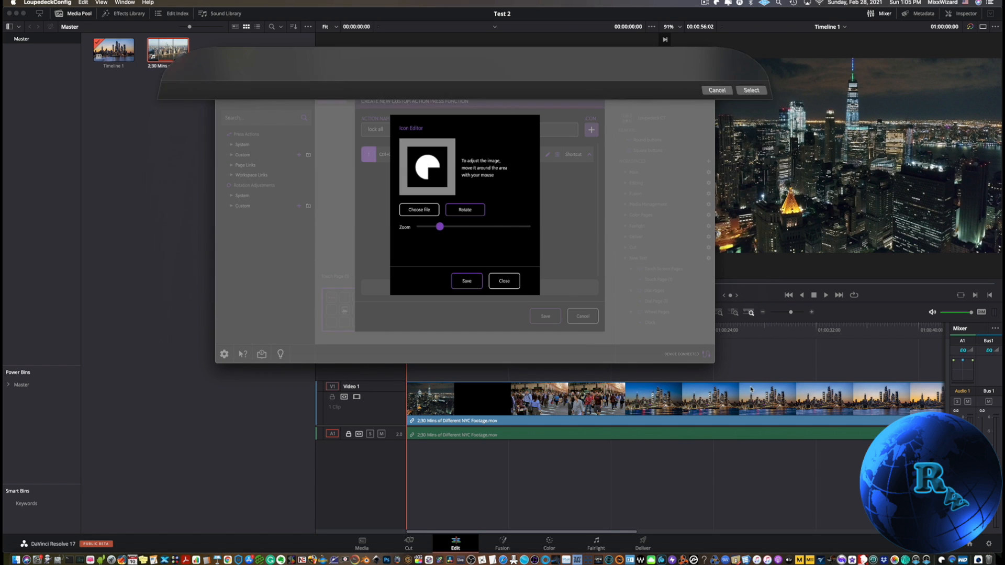
left_click(466, 281)
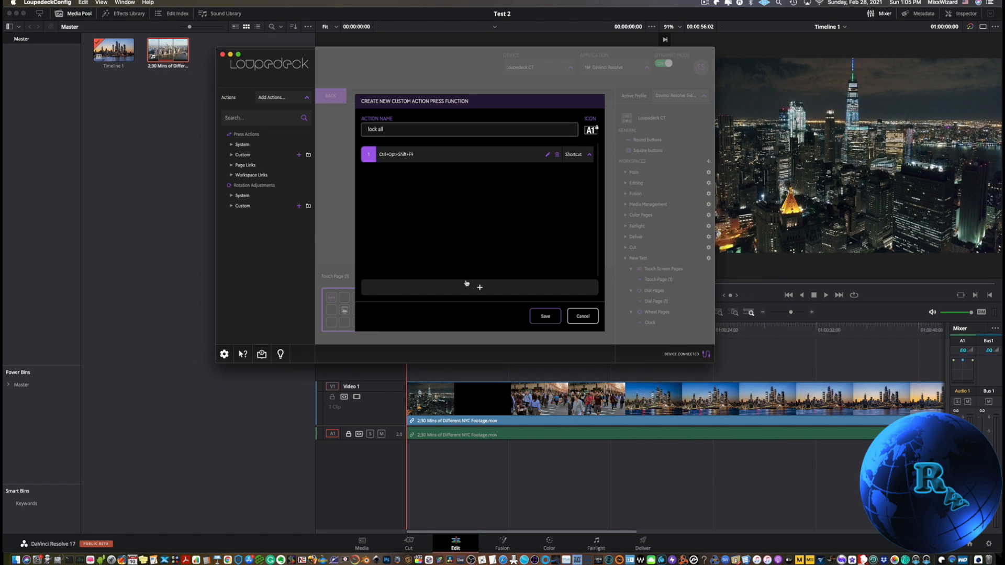
Step: Save the 'lock all' custom action and return to the Loupedeck CT layout
left_click(544, 316)
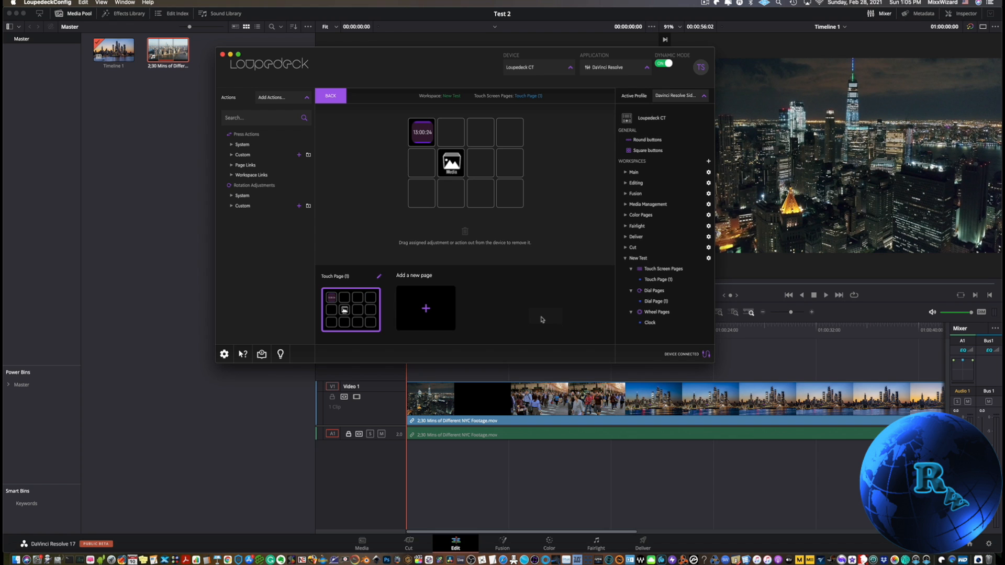
left_click(243, 155)
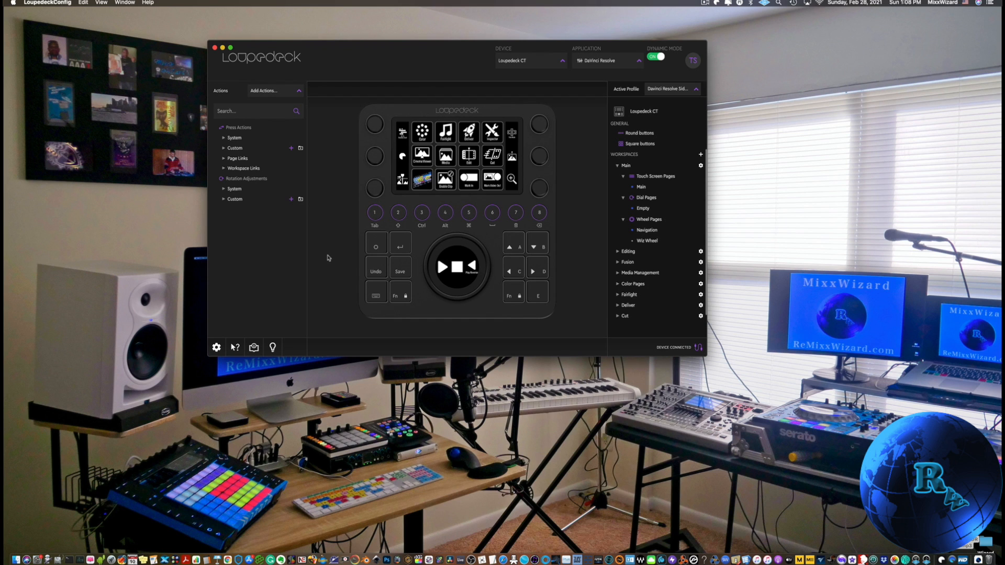
Step: Export the Final Cut Pro profile from Settings > Profile
left_click(216, 347)
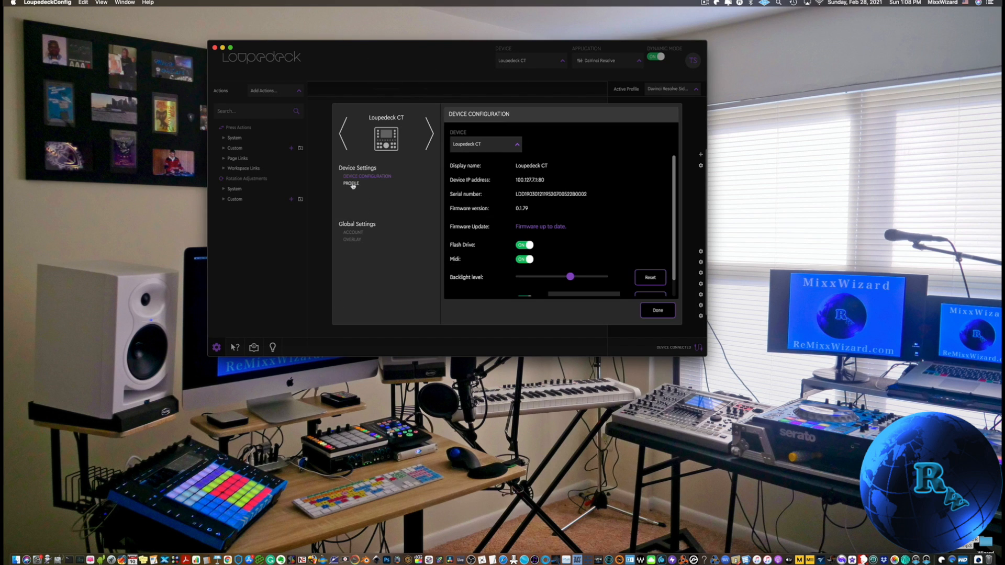
left_click(351, 183)
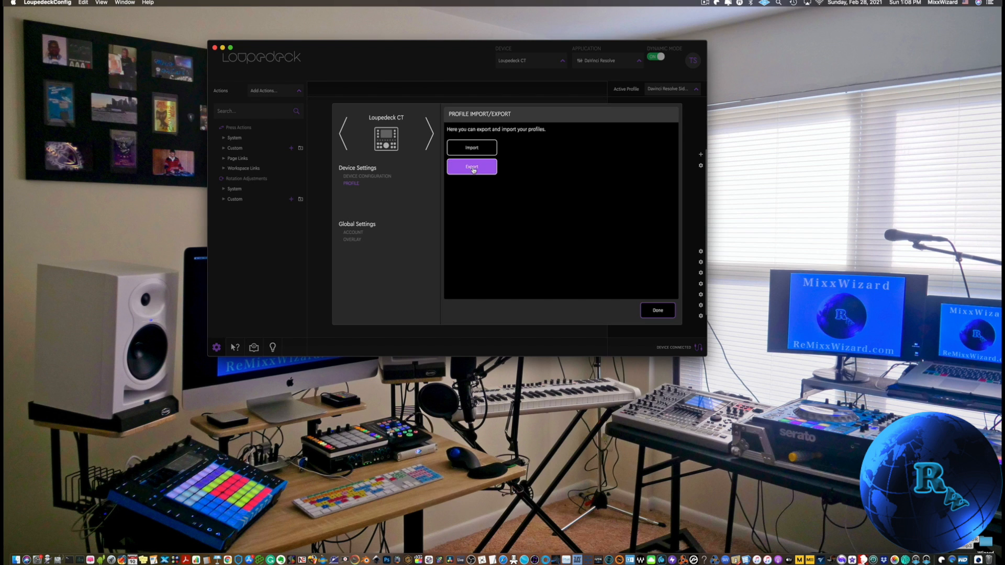
left_click(472, 166)
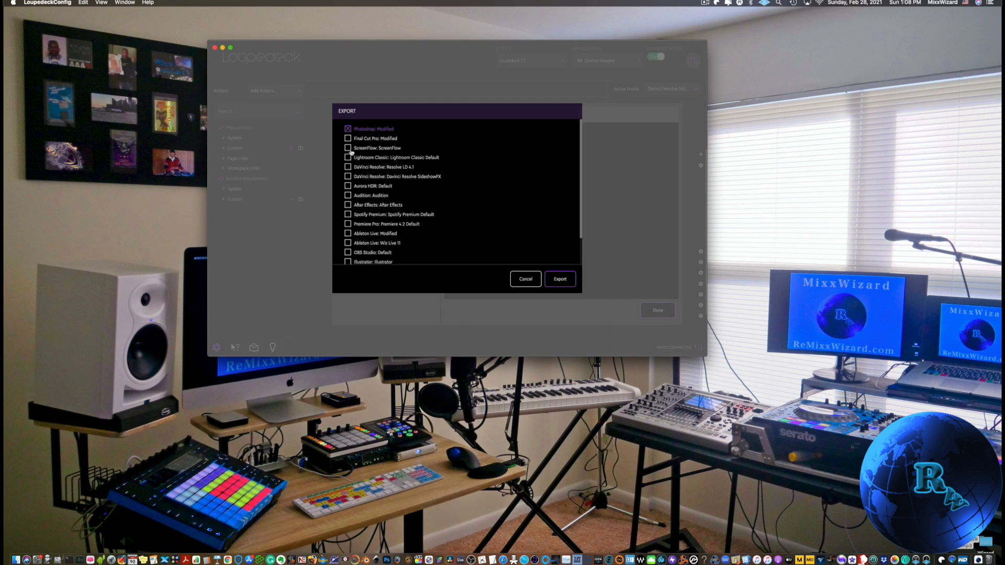
left_click(348, 139)
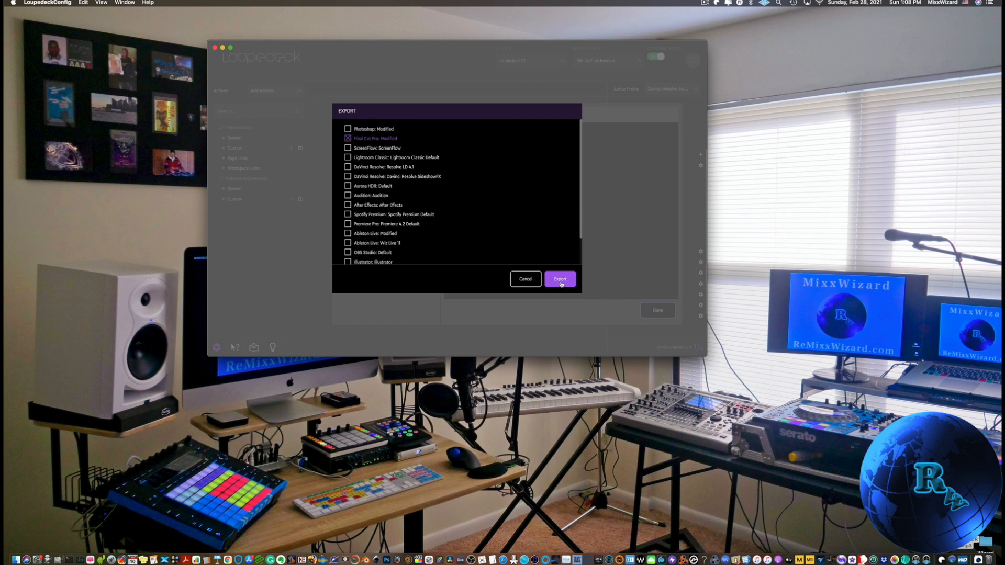
left_click(559, 279)
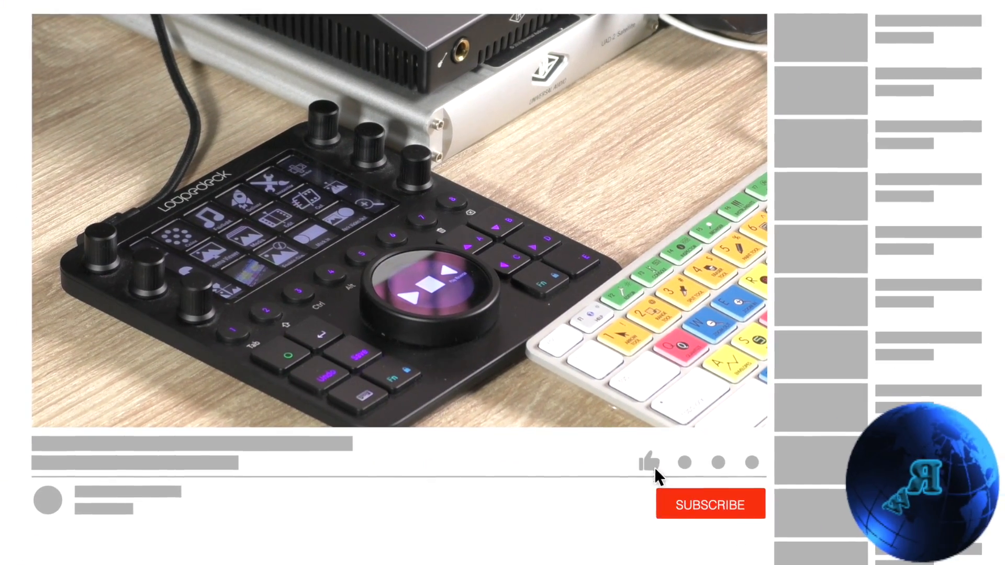
left_click(711, 504)
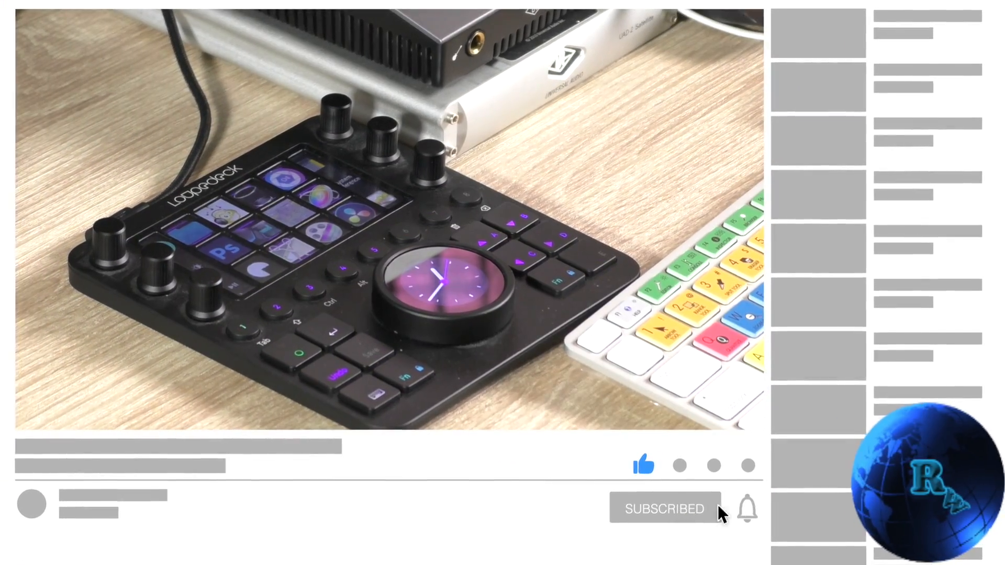